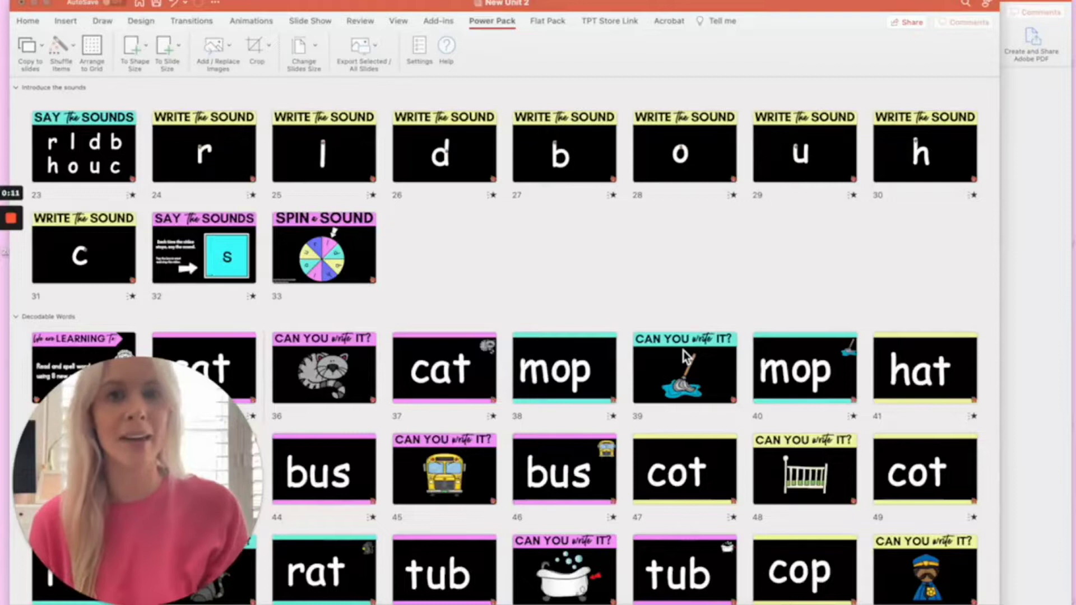
pyautogui.moveTo(501, 197)
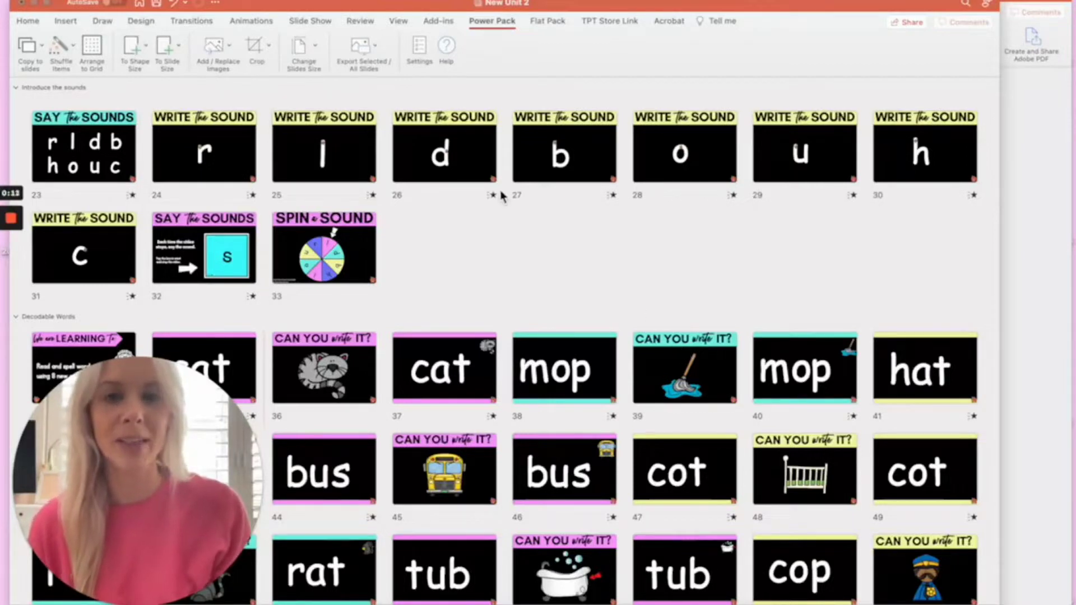
# Apply Keep Source Formatting so the pasted cat and mop slides keep their black backgrounds
pyautogui.scroll(-3)
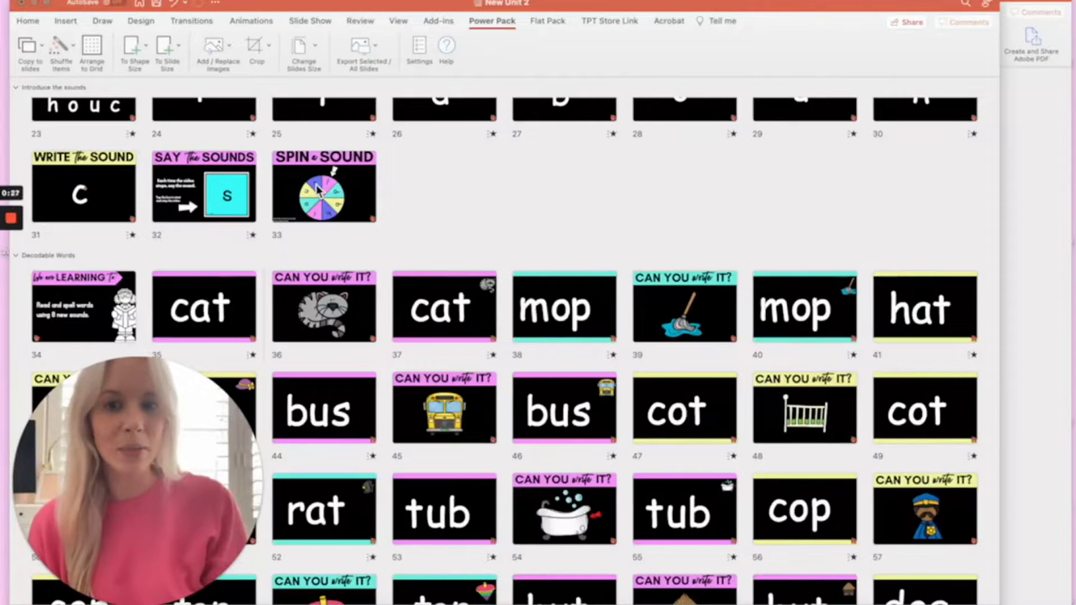
pyautogui.click(324, 186)
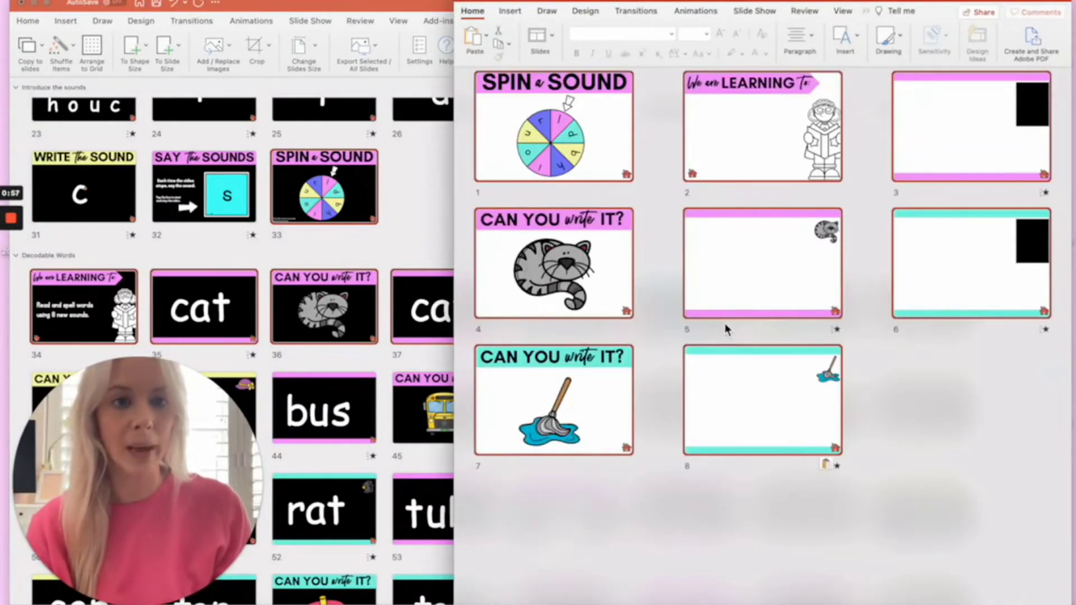
pyautogui.moveTo(791, 421)
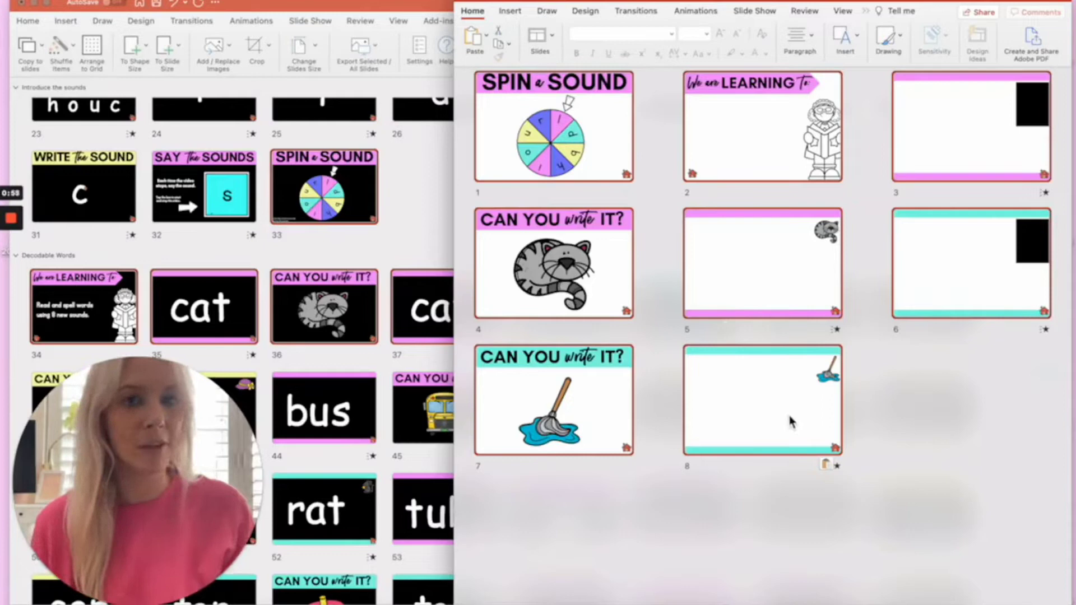
pyautogui.moveTo(833, 474)
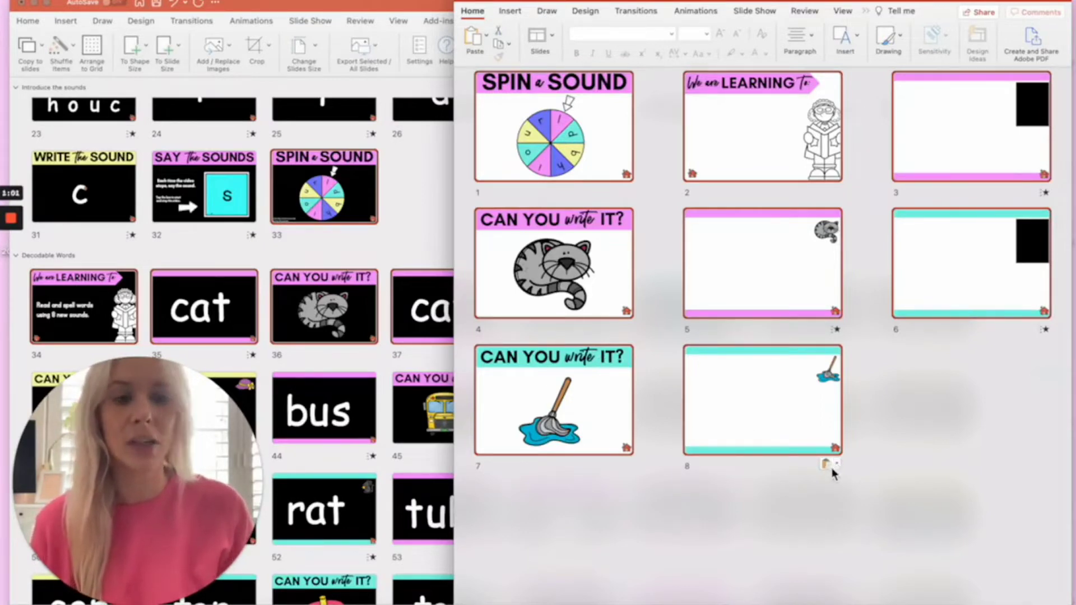
pyautogui.click(827, 466)
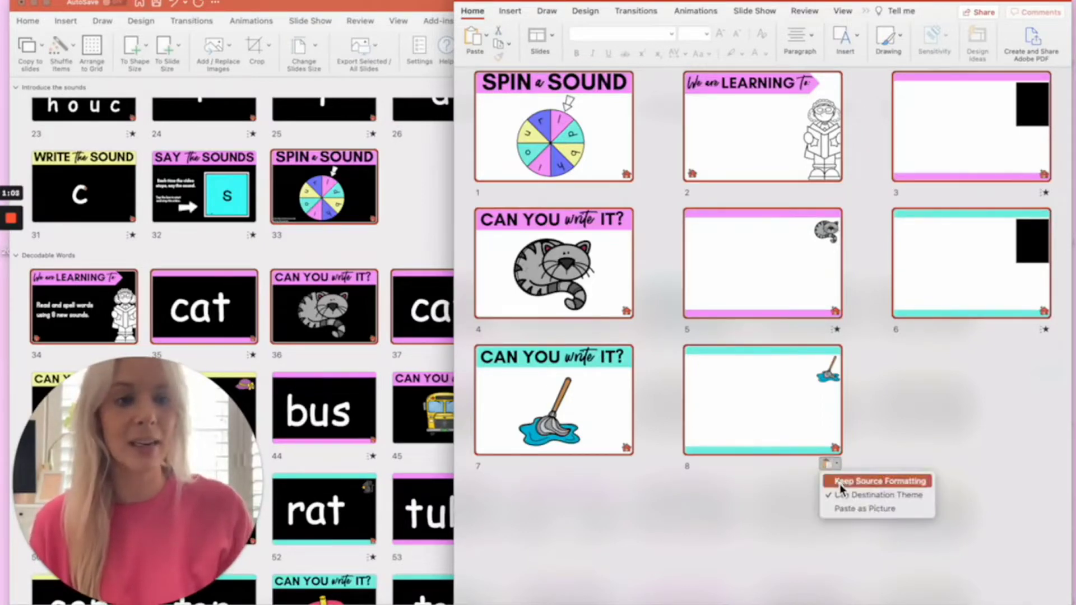
pyautogui.click(877, 480)
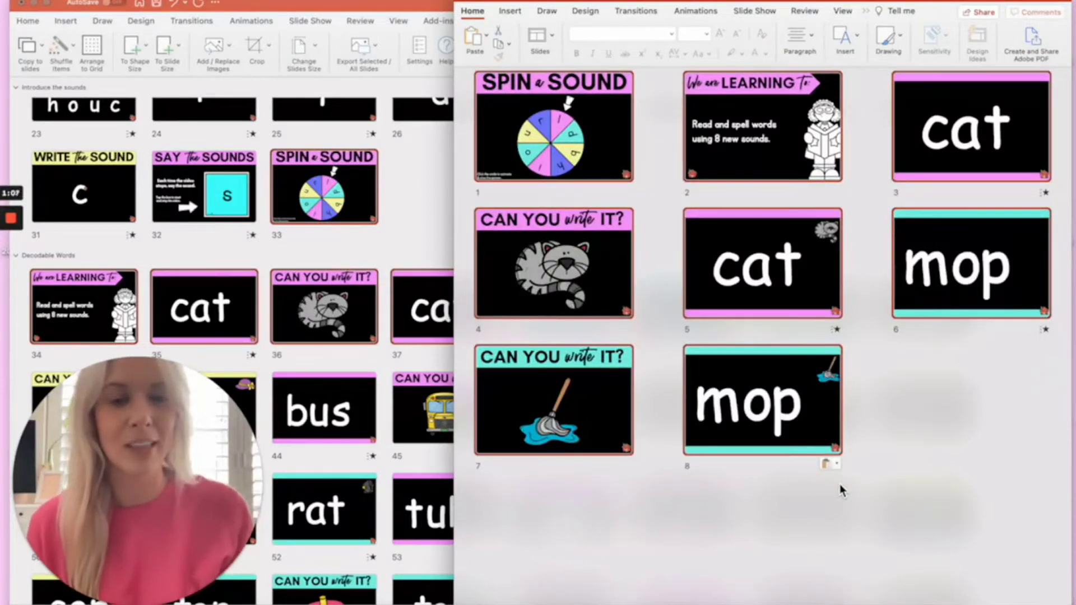
pyautogui.scroll(-3)
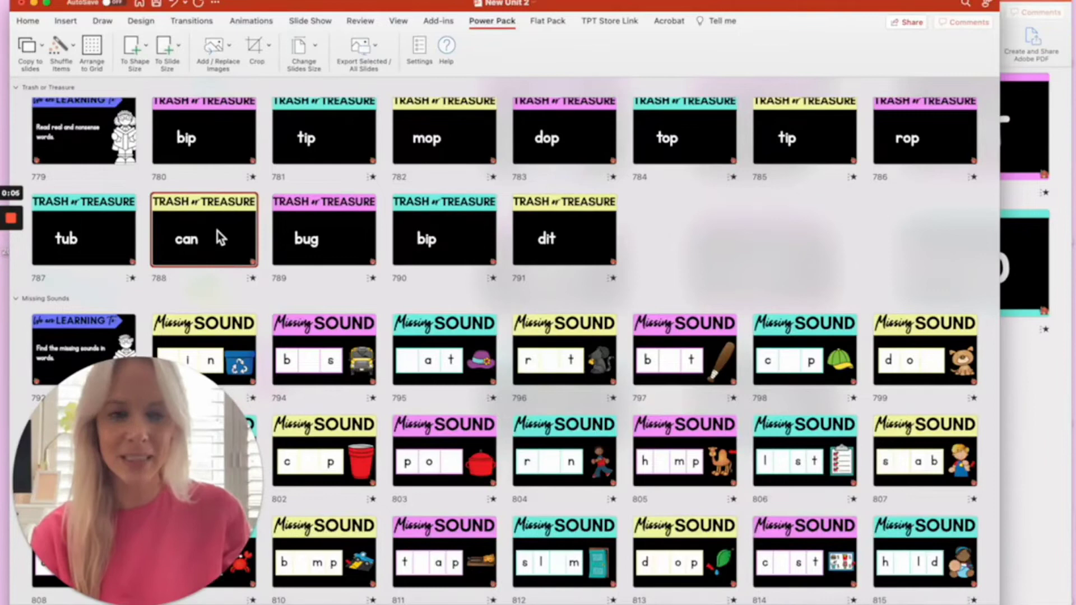
pyautogui.moveTo(566, 363)
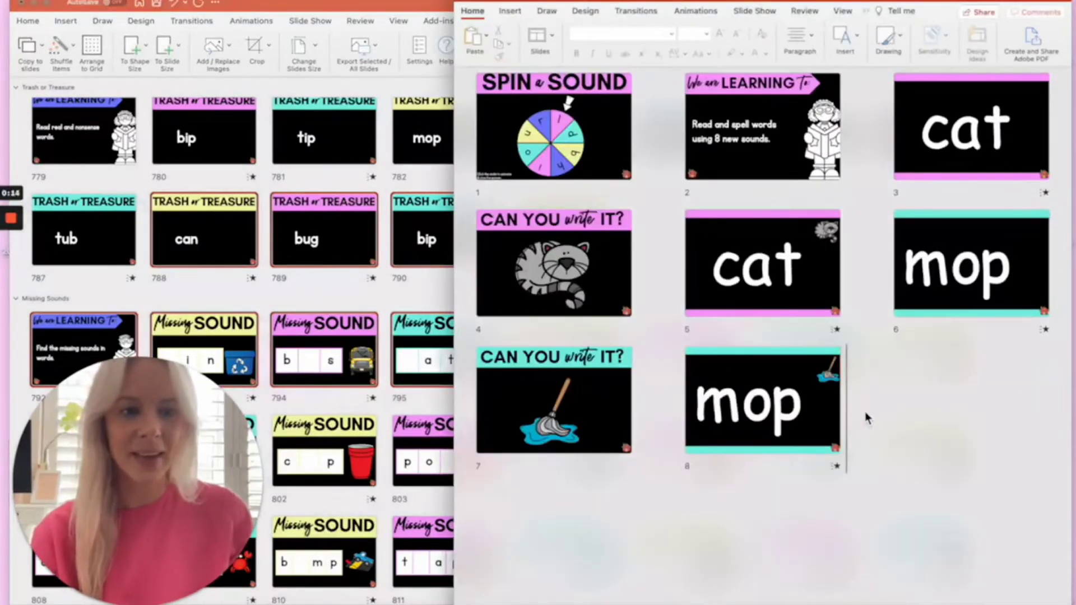
# Bring up the Paste Options for the newly pasted Trash or Treasure and Missing Sound slides
pyautogui.scroll(-3)
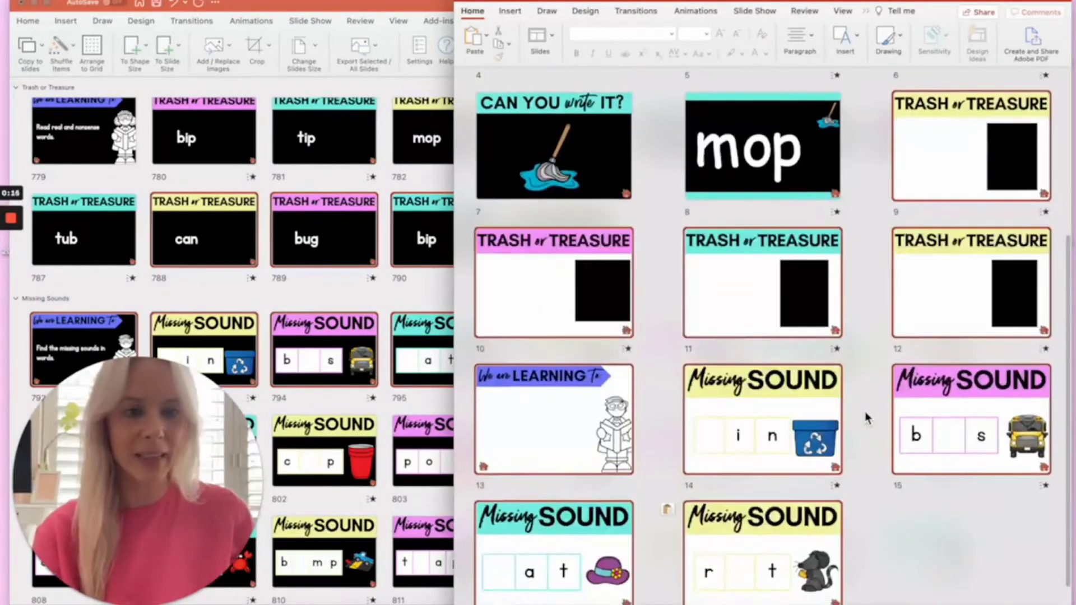
pyautogui.scroll(-3)
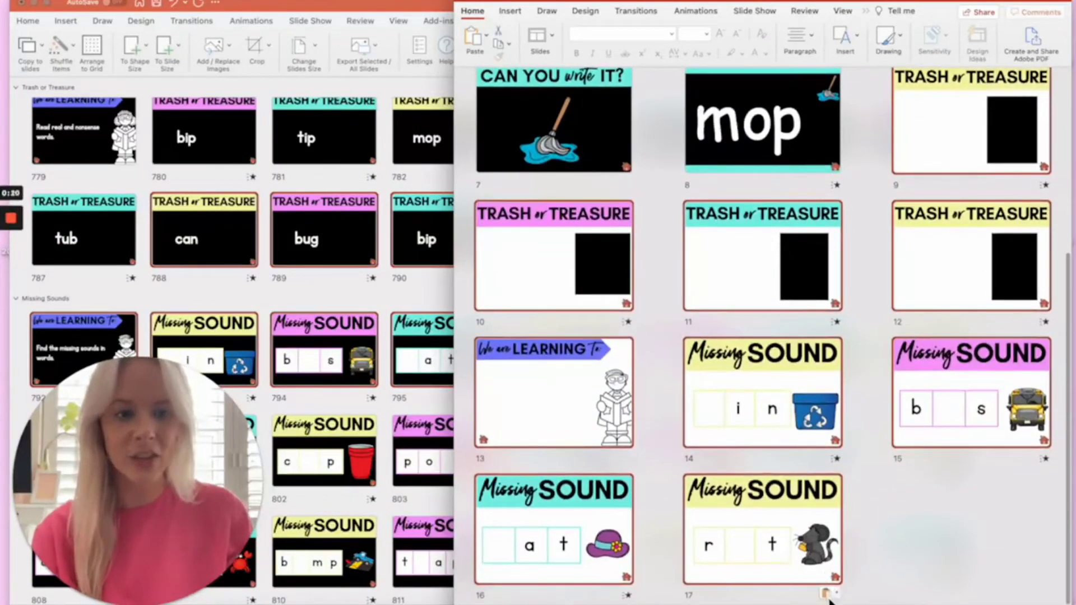
pyautogui.click(830, 592)
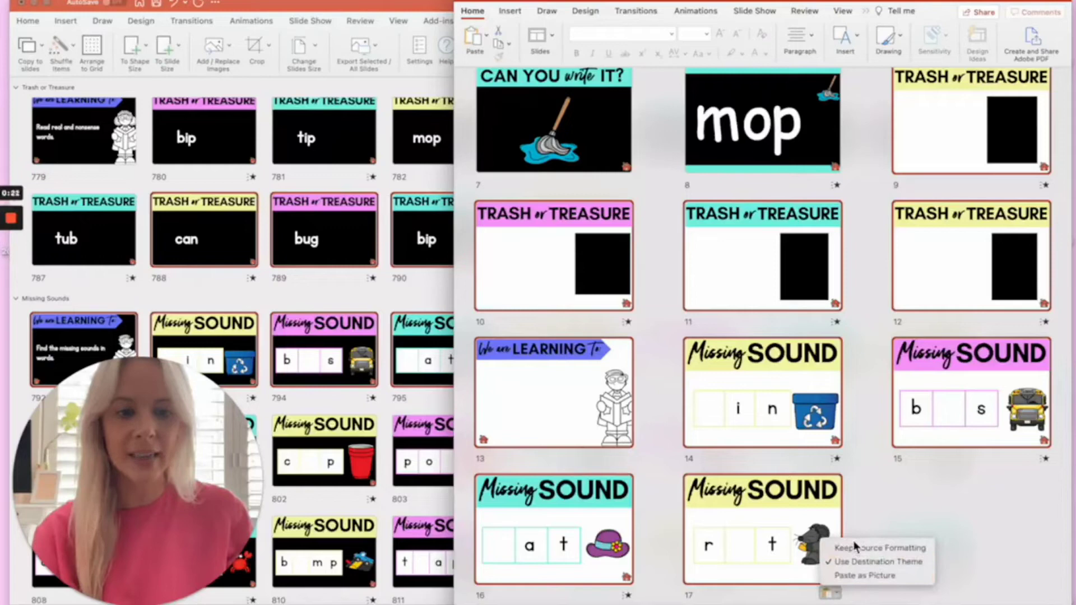